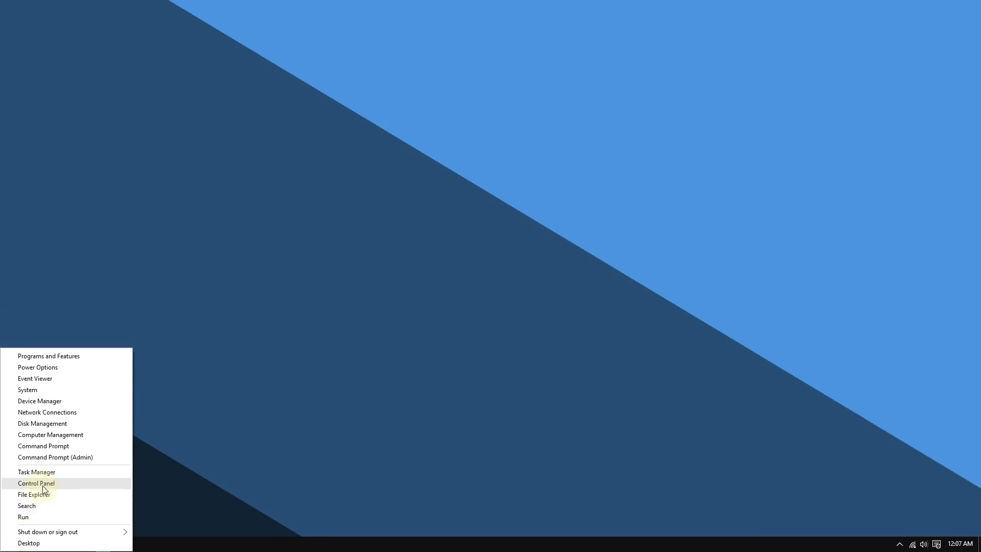
Open Control Panel from the Start menu, reposition its window, and activate the search box
left_click(36, 483)
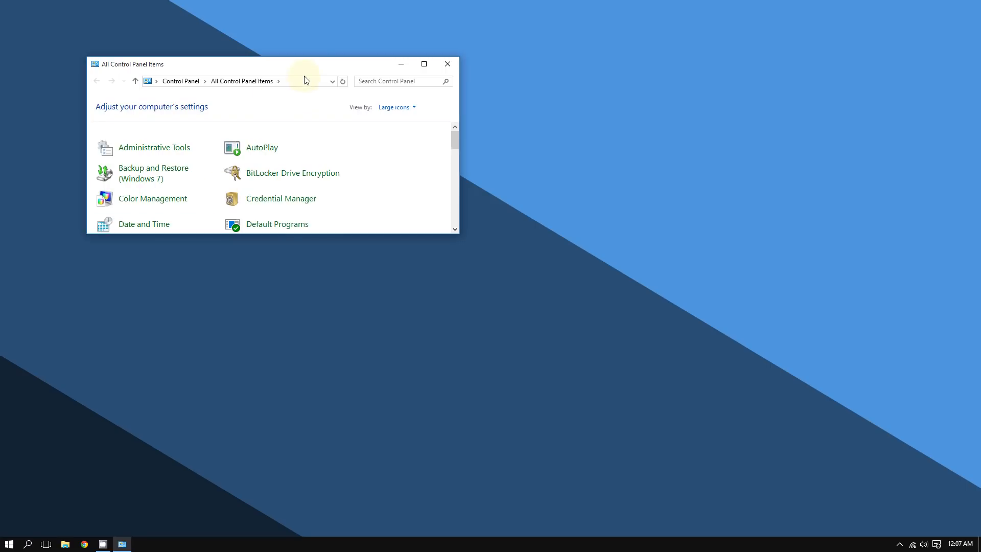
left_click_drag(306, 63, 253, 74)
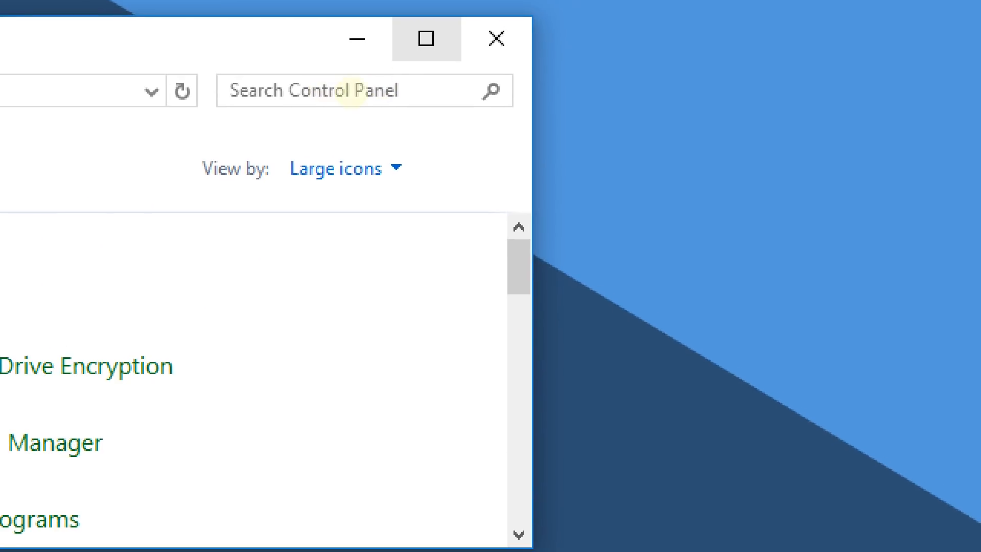
left_click(424, 39)
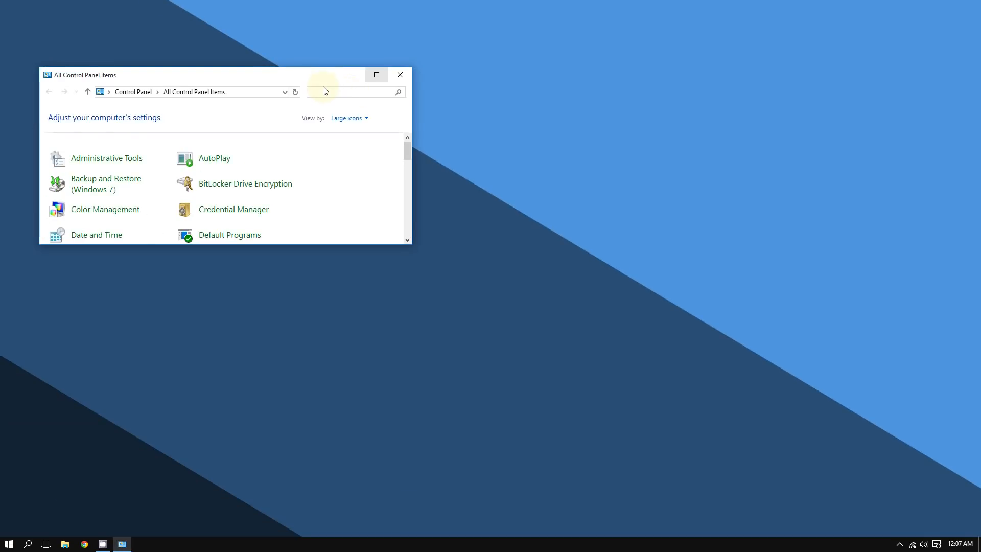
Search the Control Panel for 'mouse'
type("mo")
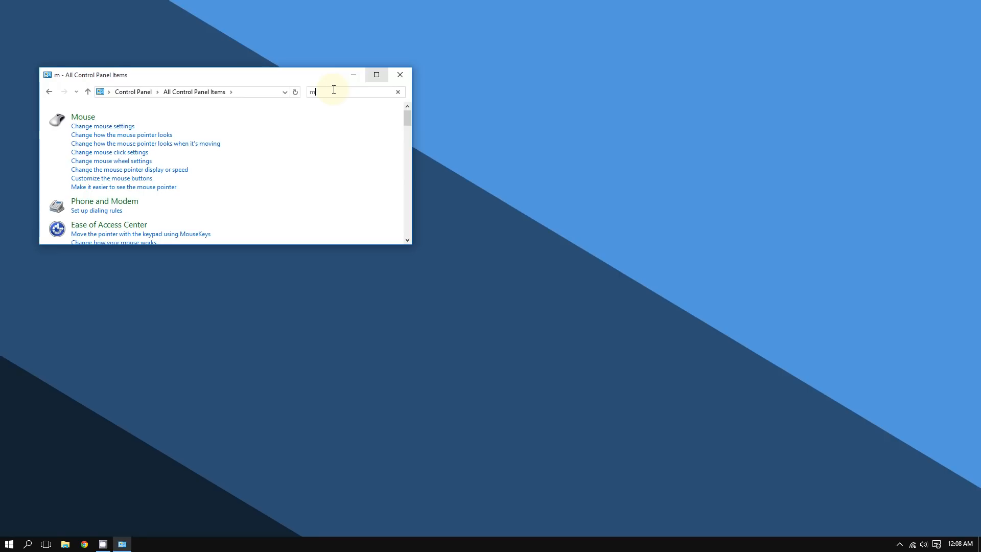
type("ouse")
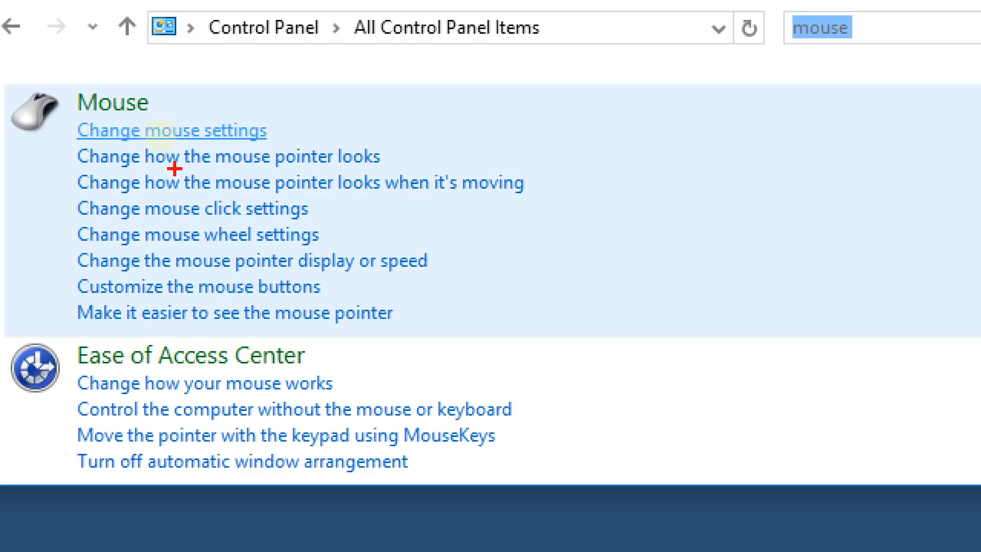
mouse_move(289, 130)
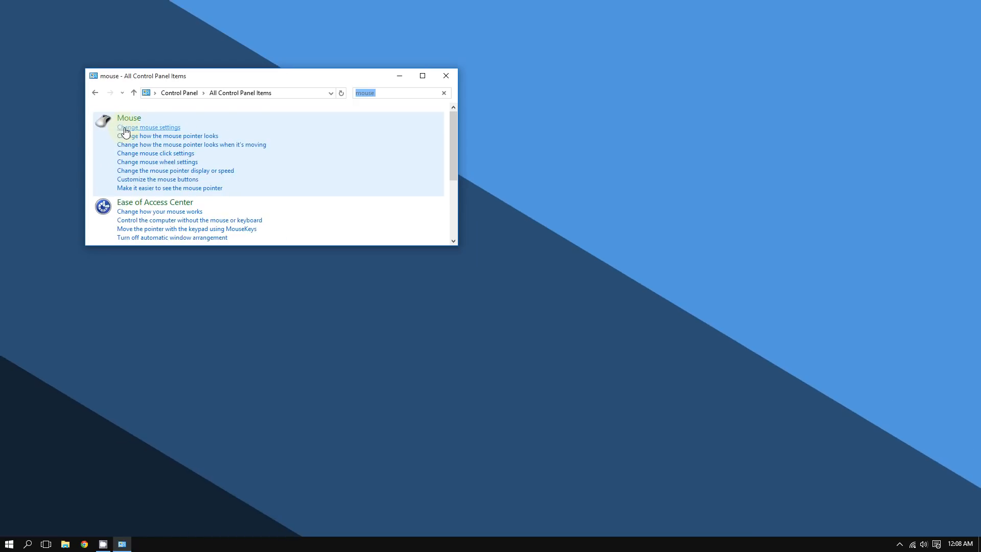
Open Mouse Properties from the search results and go to Pointer Options
left_click(149, 128)
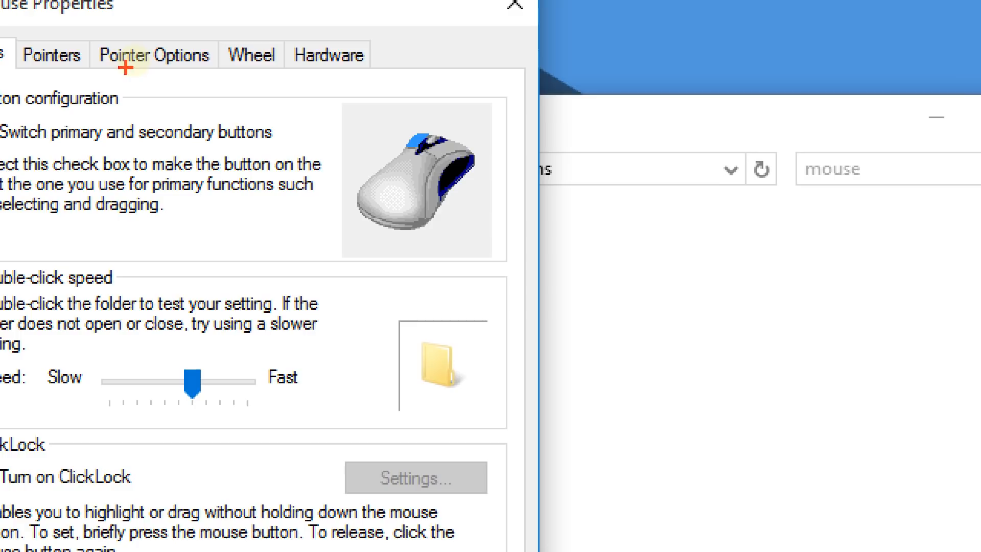
left_click(139, 55)
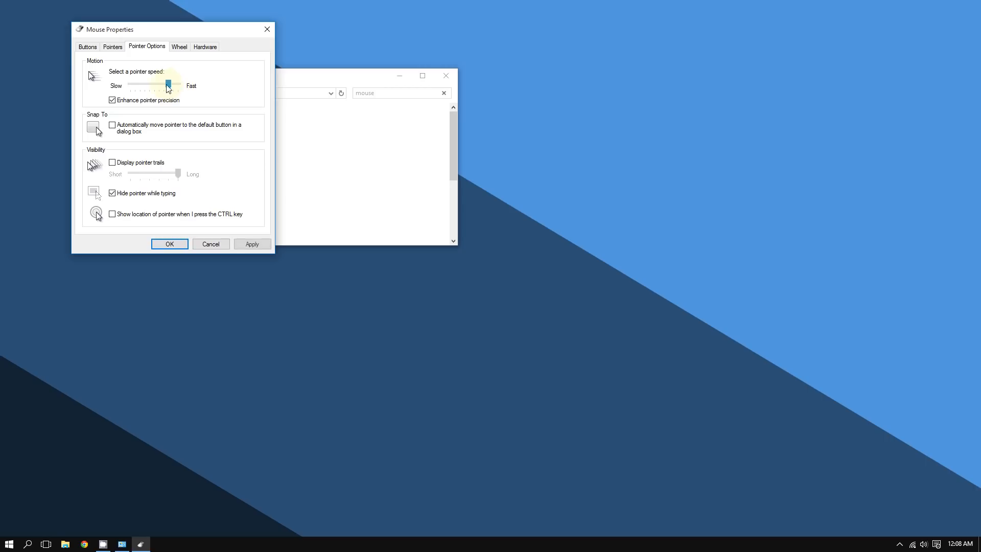
Try slower and faster pointer speeds, then return the slider to the middle
left_click_drag(167, 85, 148, 84)
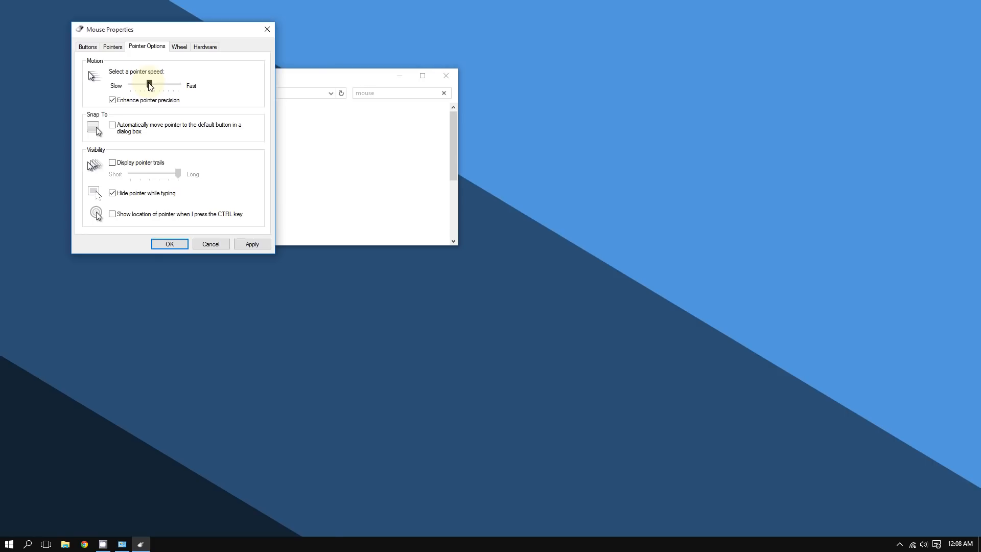
left_click_drag(148, 85, 177, 84)
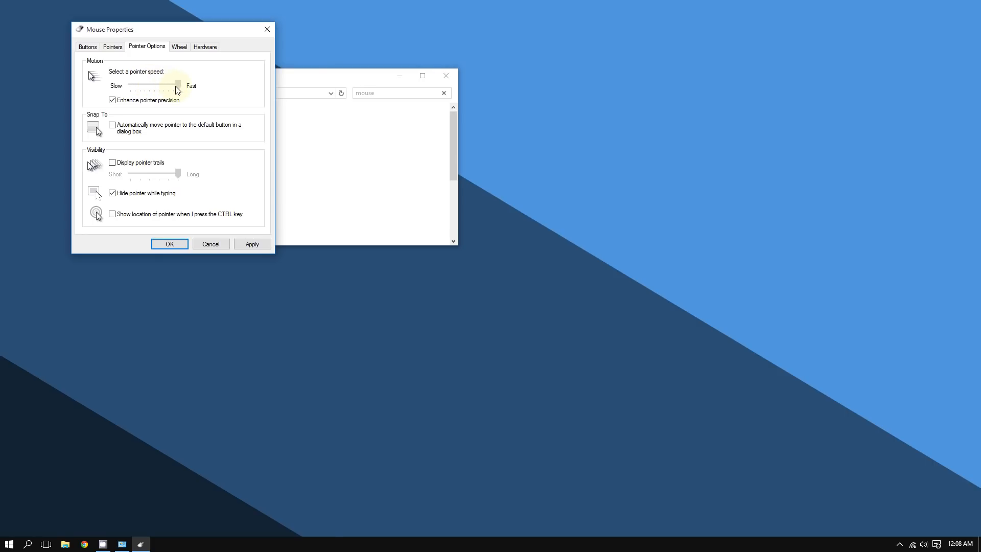
left_click_drag(177, 86, 161, 86)
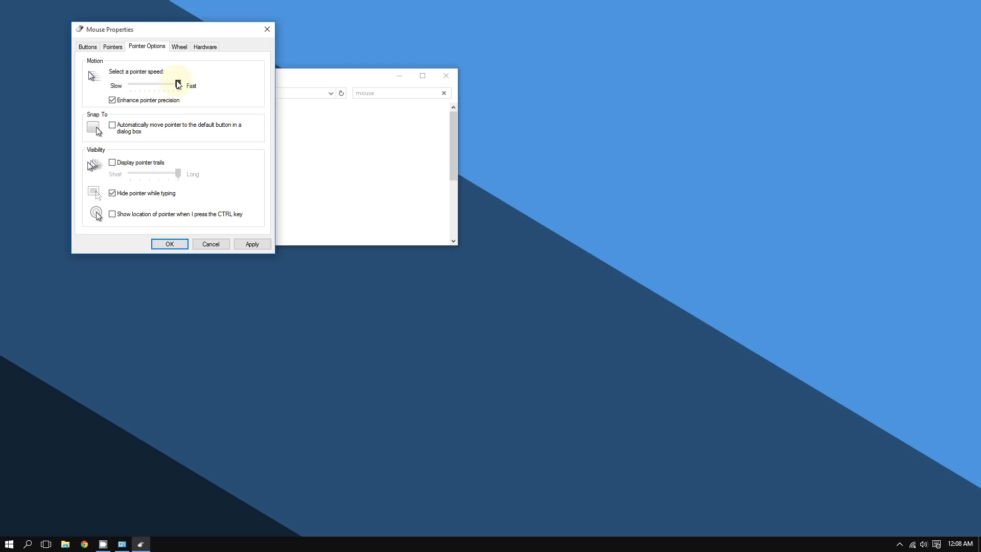
left_click_drag(178, 84, 154, 84)
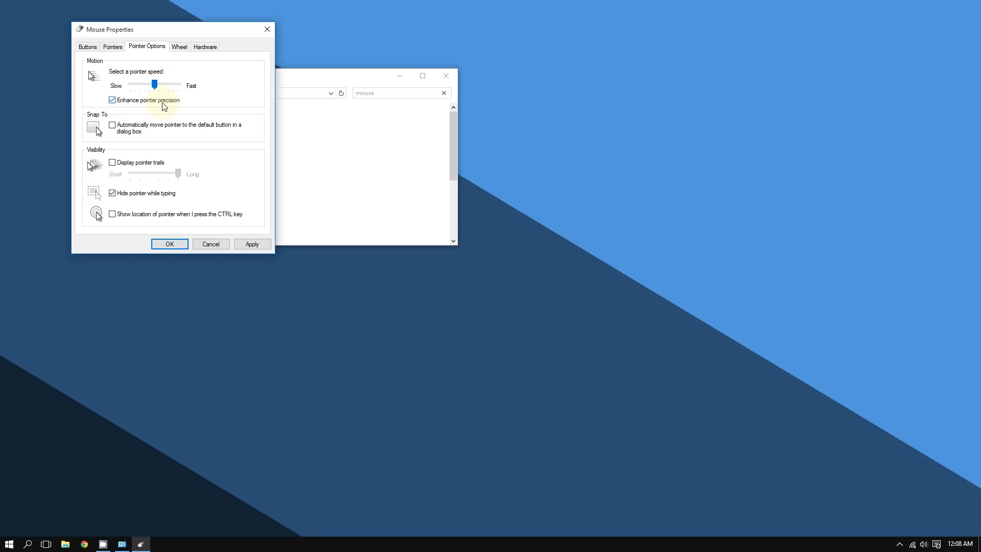
Set the pointer speed slider to Fast, briefly lowering it toward Slow before returning
left_click_drag(154, 84, 178, 84)
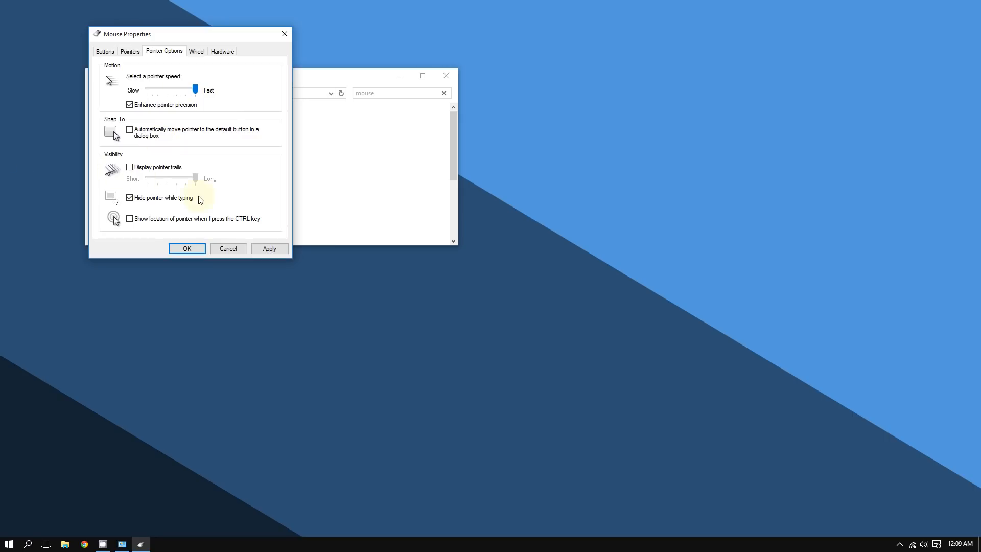
left_click_drag(167, 90, 195, 90)
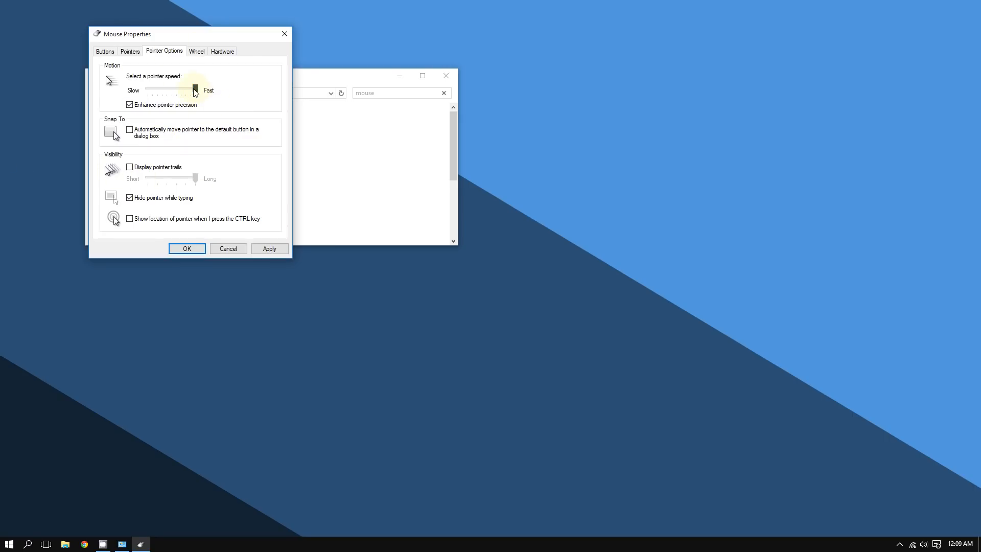
left_click_drag(195, 90, 147, 90)
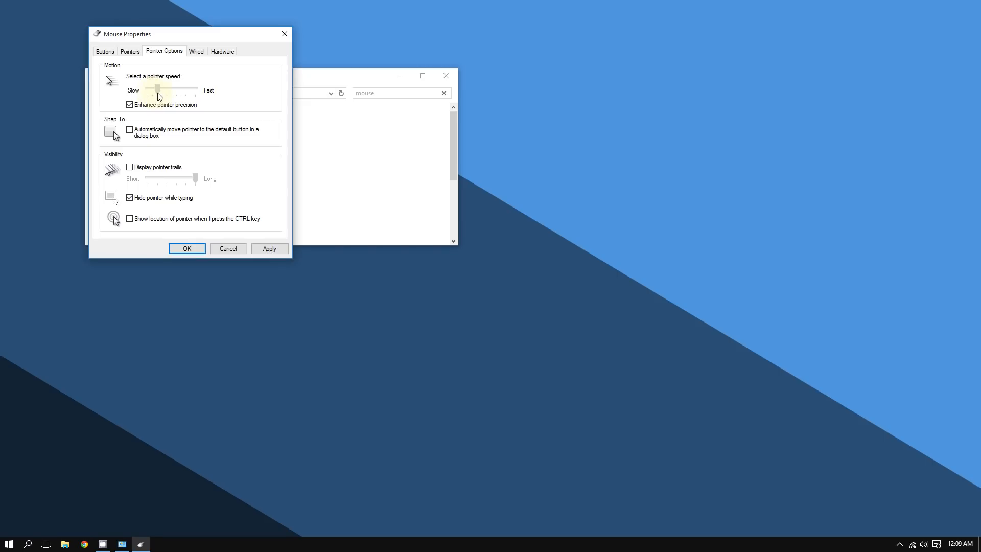
left_click_drag(157, 89, 195, 89)
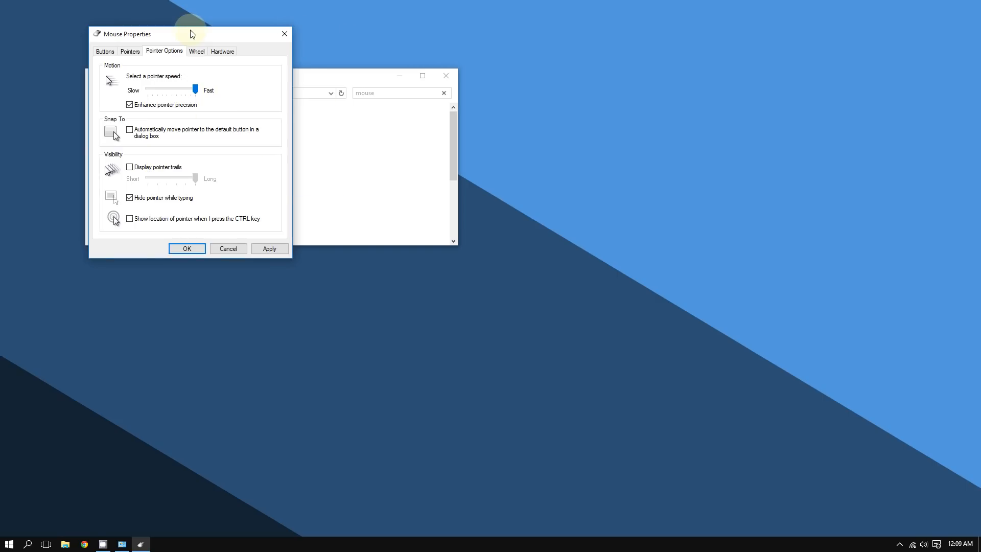
mouse_move(181, 55)
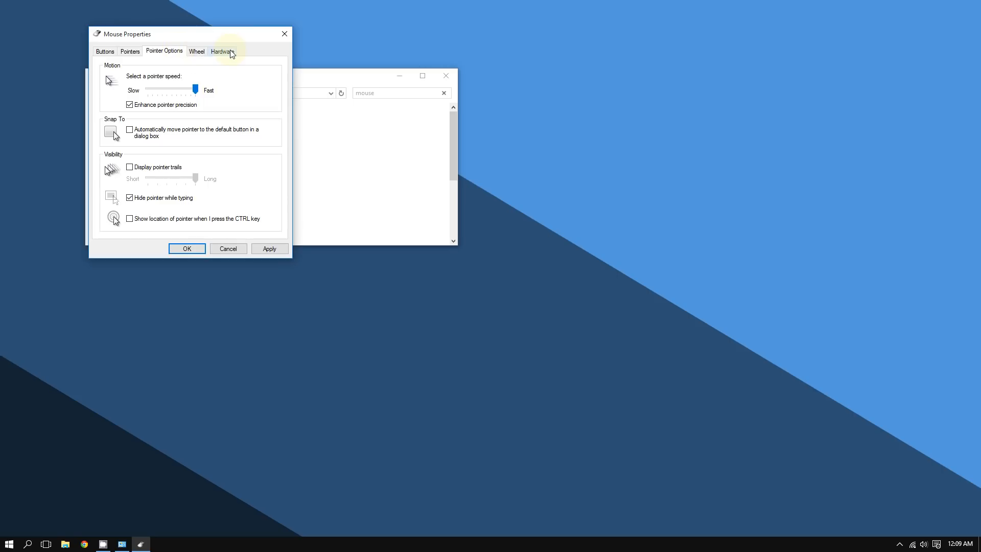
mouse_move(201, 44)
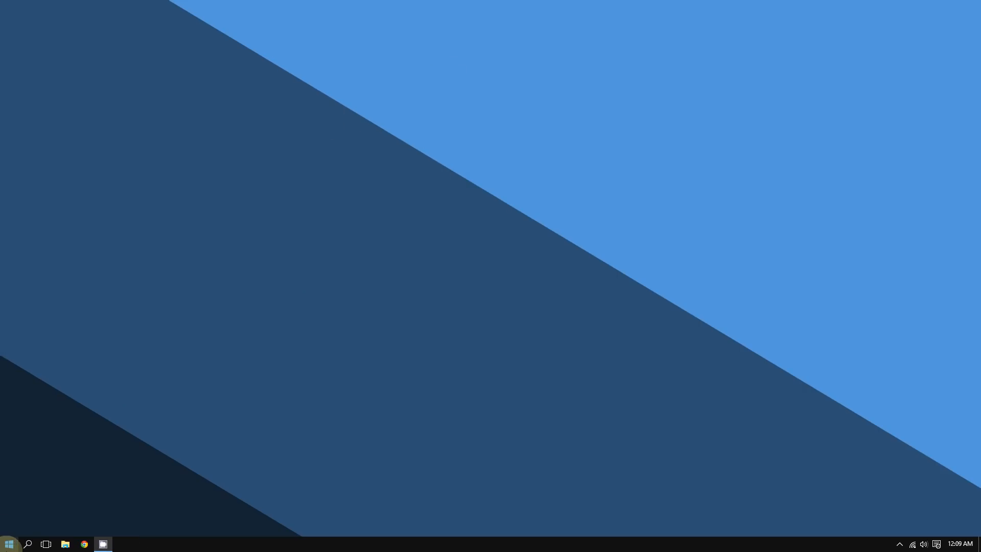
Open the Run dialog from the Start context menu and enter 'control main.cpl'
right_click(8, 544)
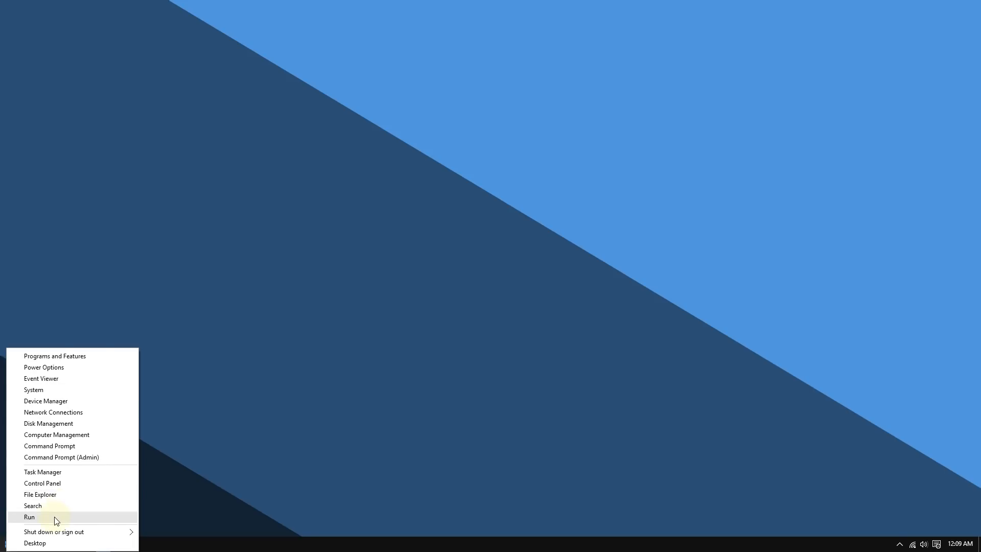
left_click(29, 517)
type("control main.c")
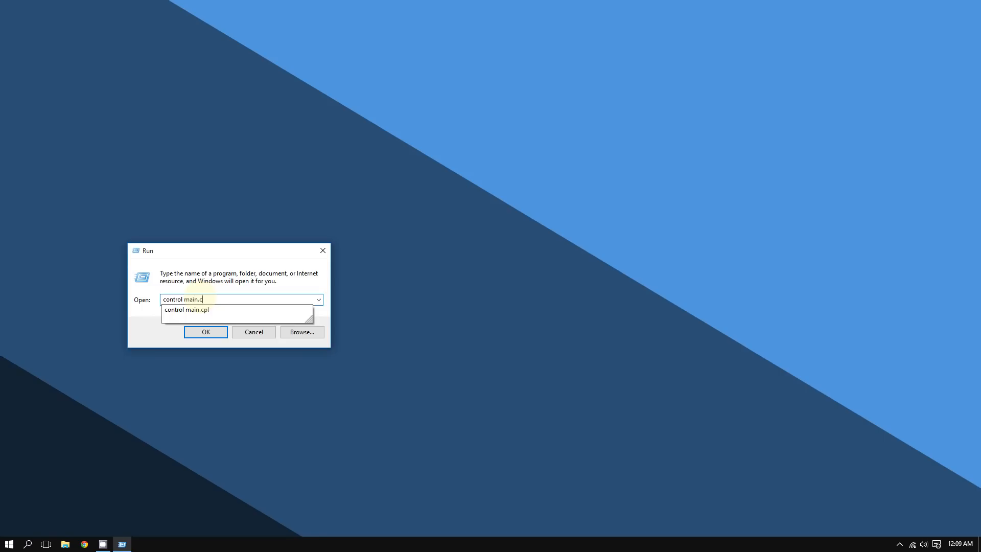
type("pl")
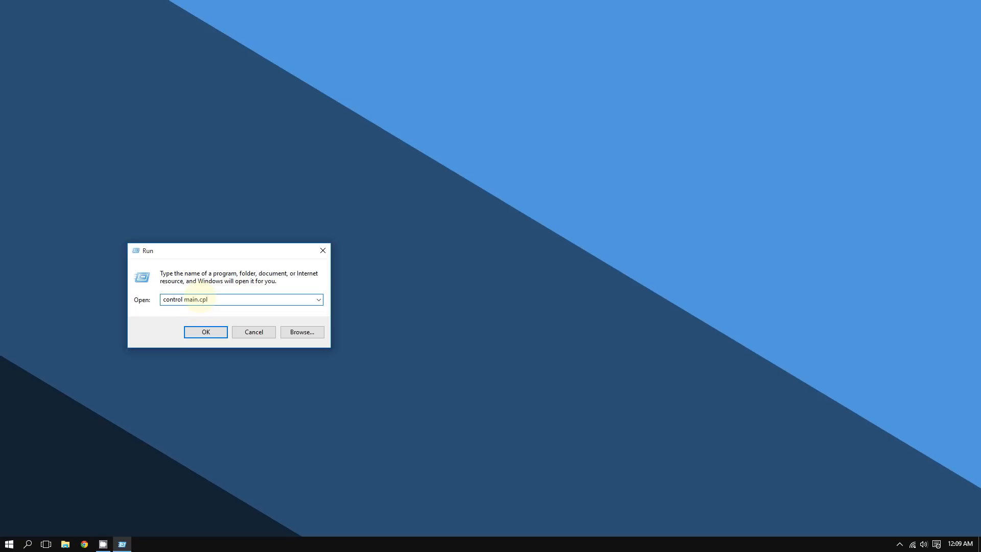
Launch Mouse Properties via Run, check pointer speed, then view the Wheel scrolling settings
left_click(205, 331)
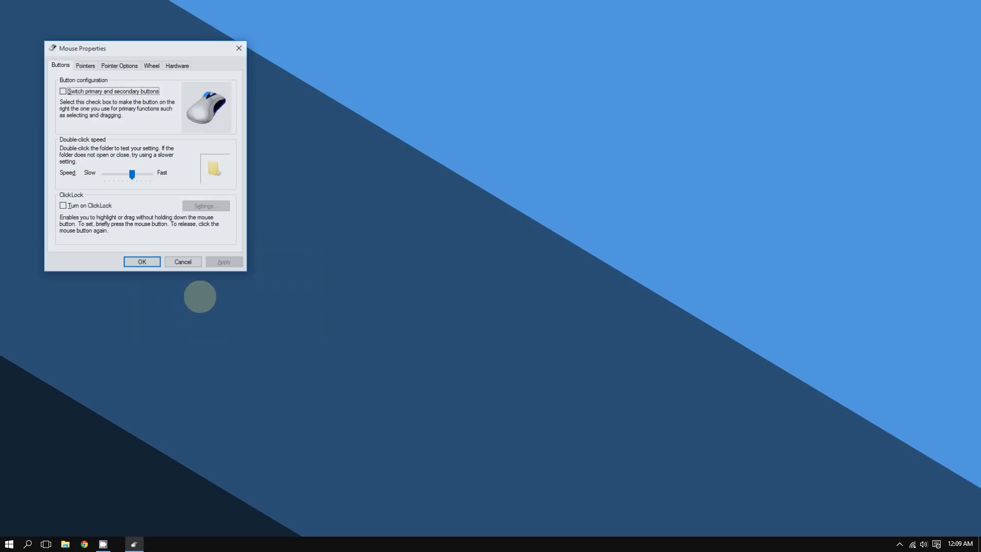
left_click_drag(82, 48, 119, 59)
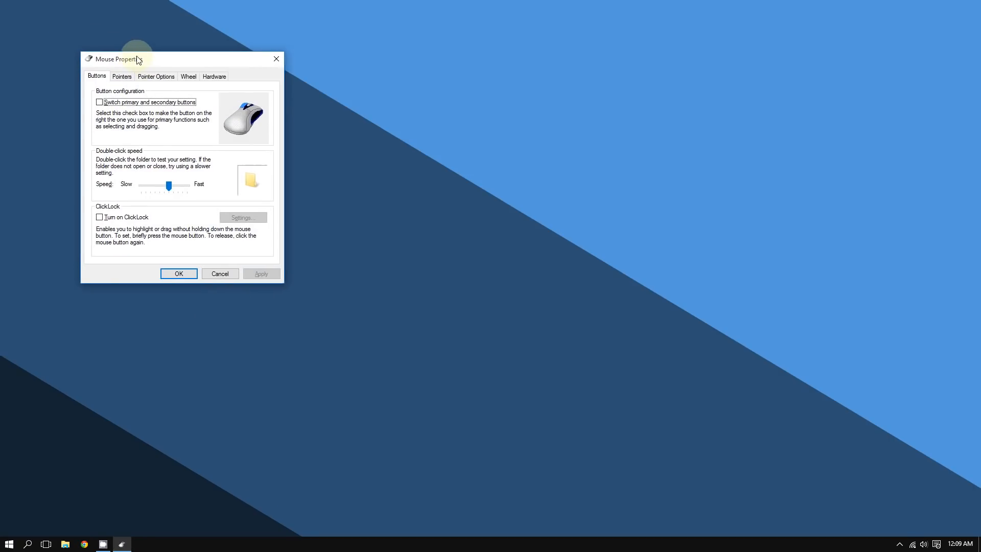
left_click(161, 76)
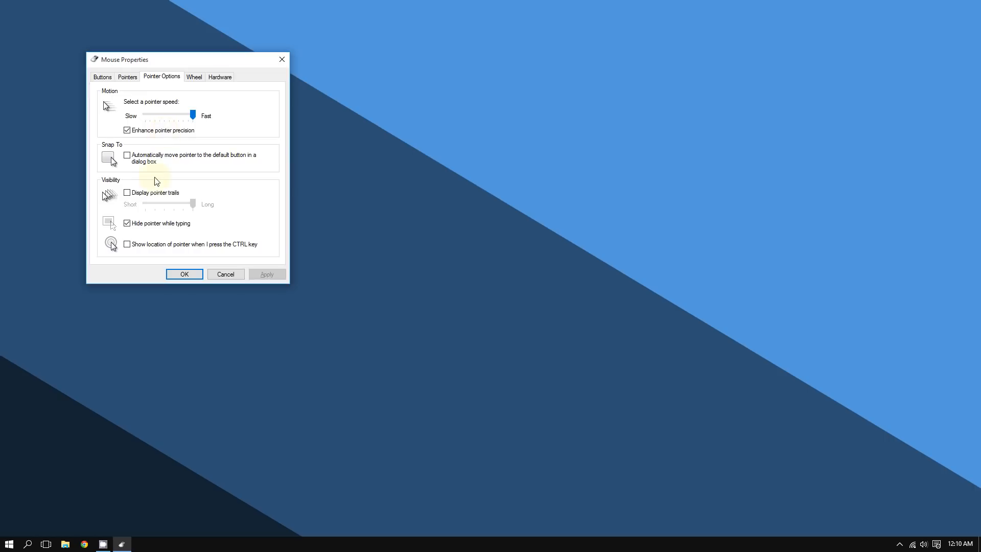
left_click(194, 76)
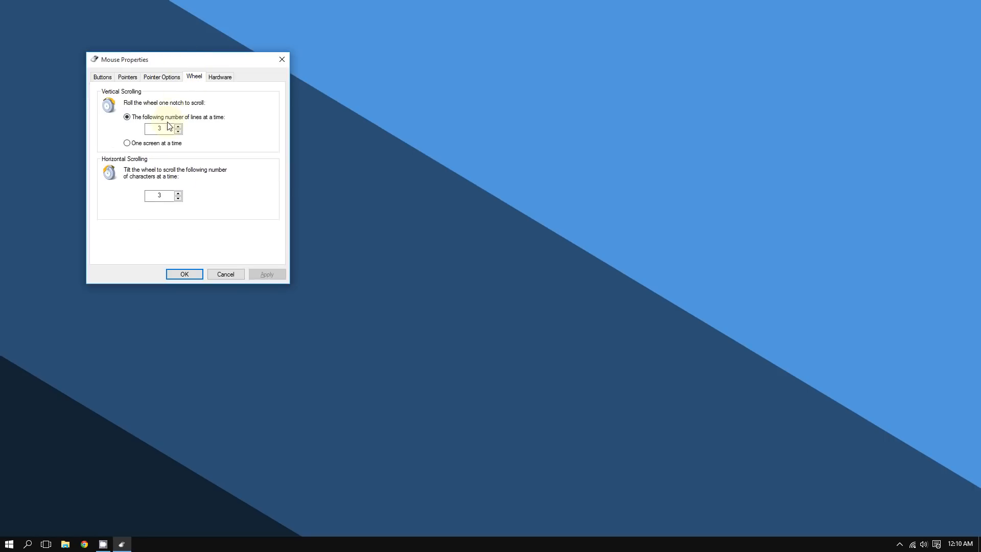